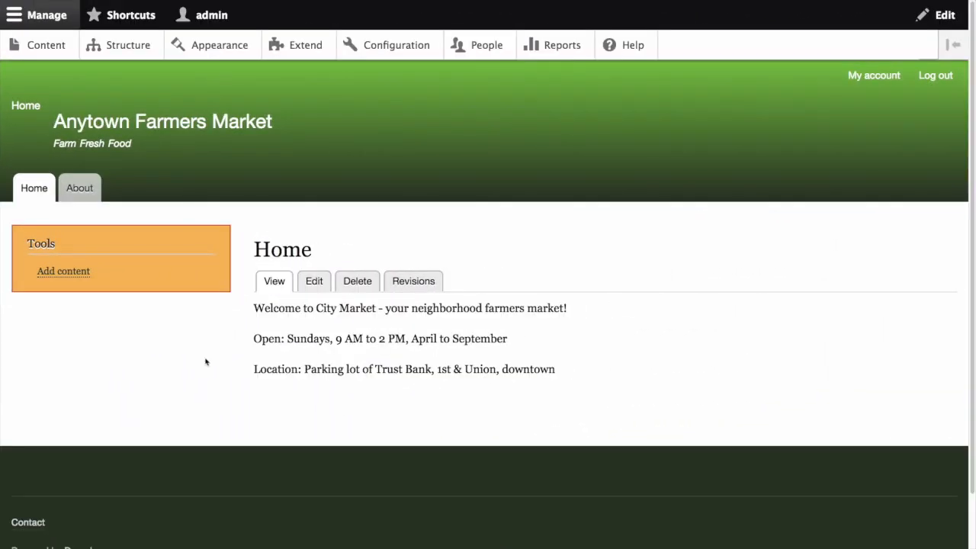
pyautogui.moveTo(258, 112)
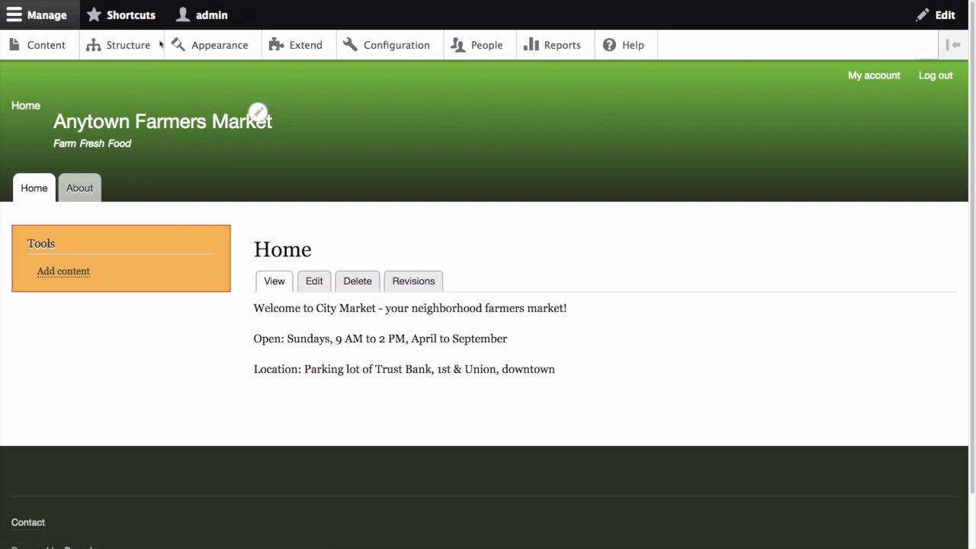
# Go to the Structure administration page from the Anytown Farmers Market home page.
pyautogui.click(129, 44)
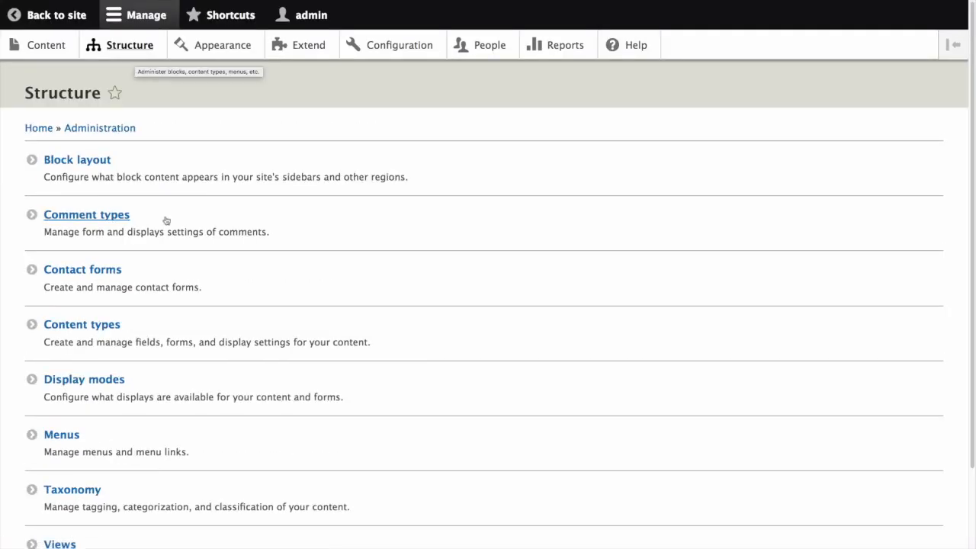
# Open Content types and reveal the further operations for the Article row.
pyautogui.click(82, 324)
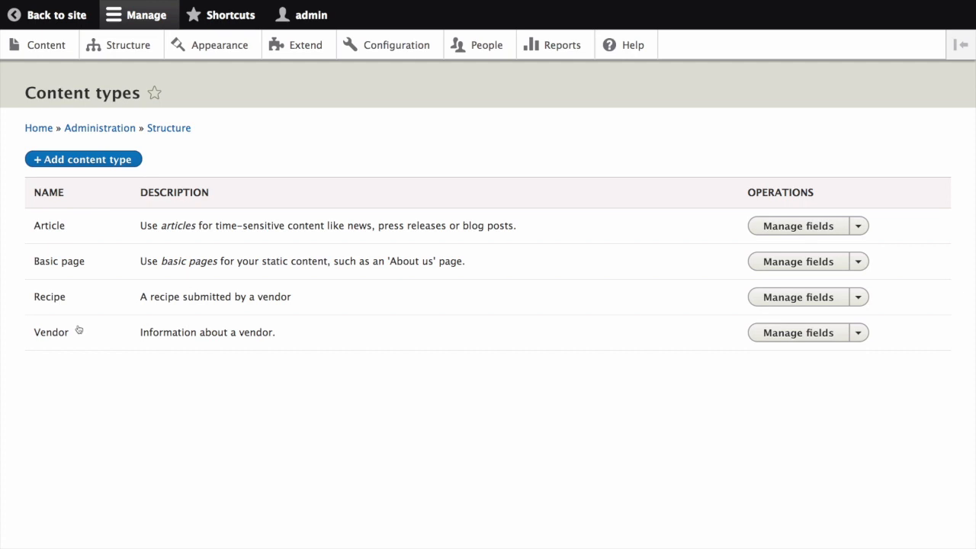
pyautogui.moveTo(80, 328)
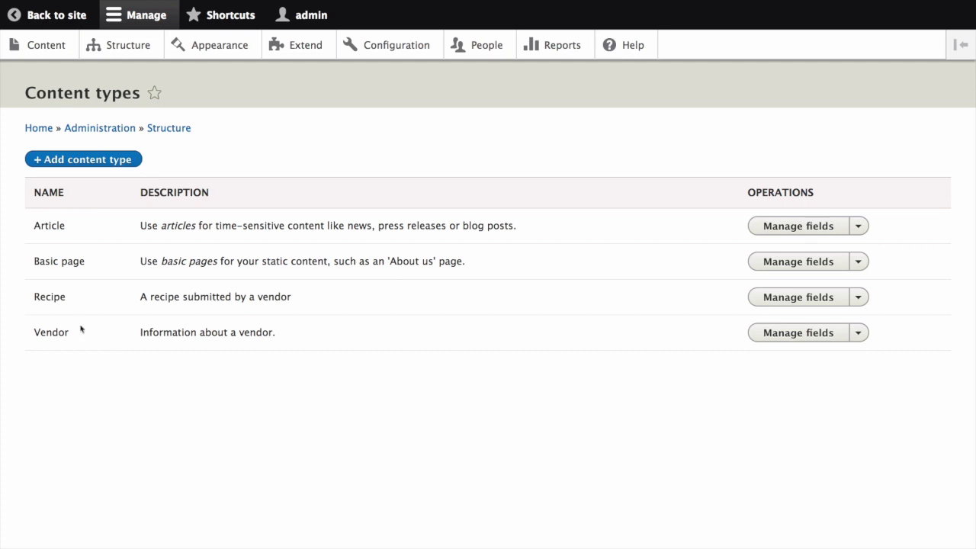
pyautogui.moveTo(170, 326)
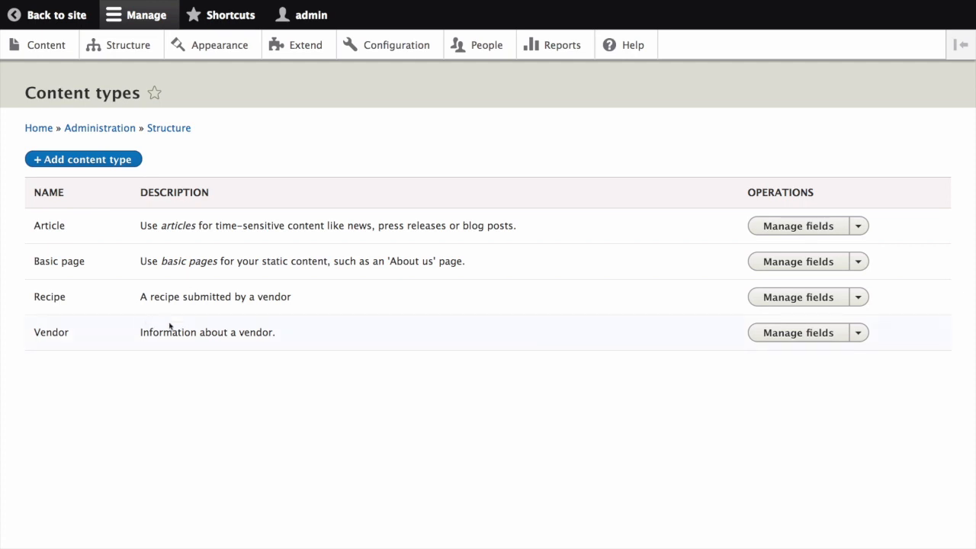
pyautogui.moveTo(855, 226)
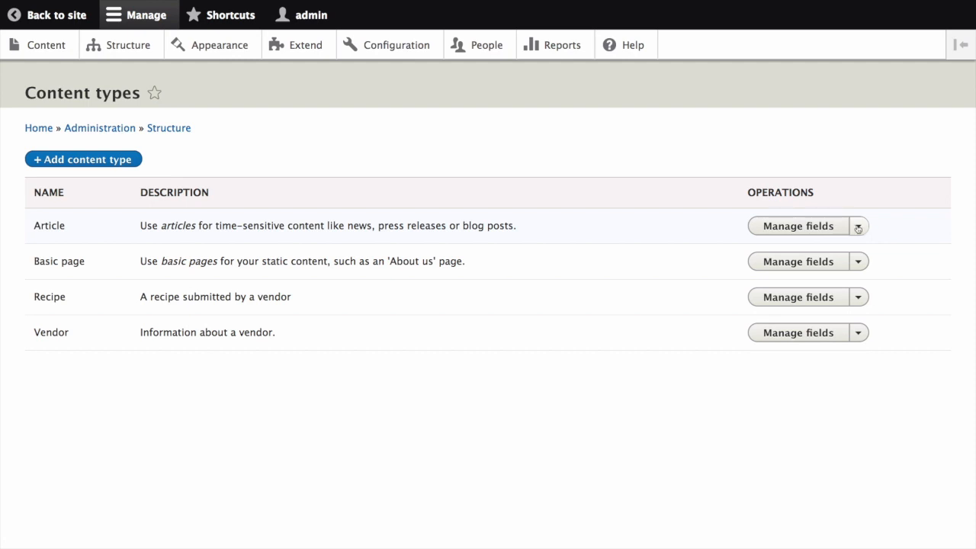
pyautogui.click(858, 226)
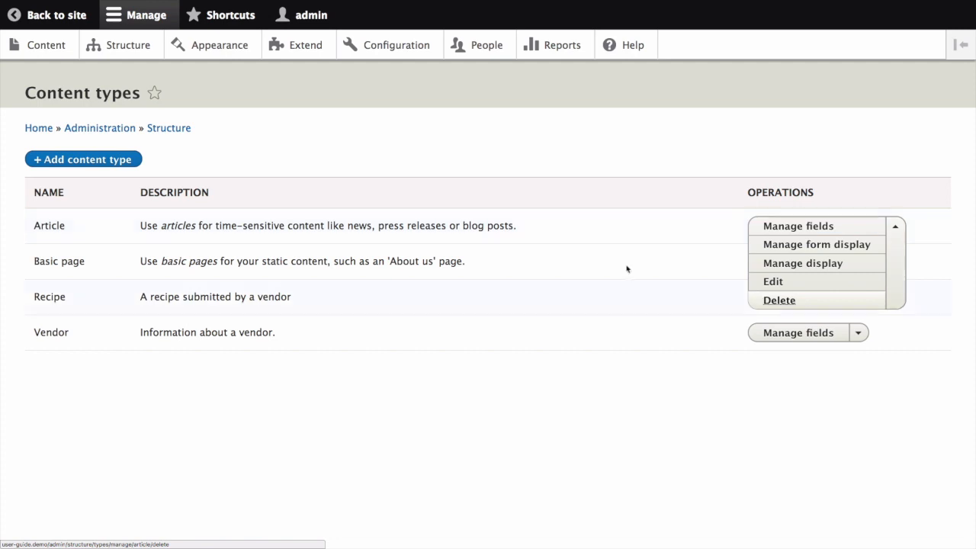
# Delete the Article content type and confirm the deletion.
pyautogui.click(779, 300)
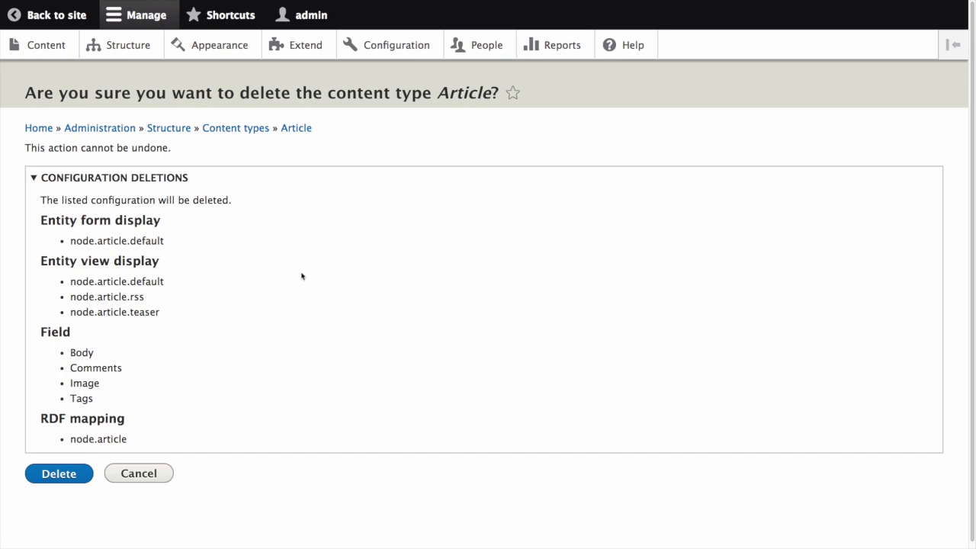
pyautogui.moveTo(157, 379)
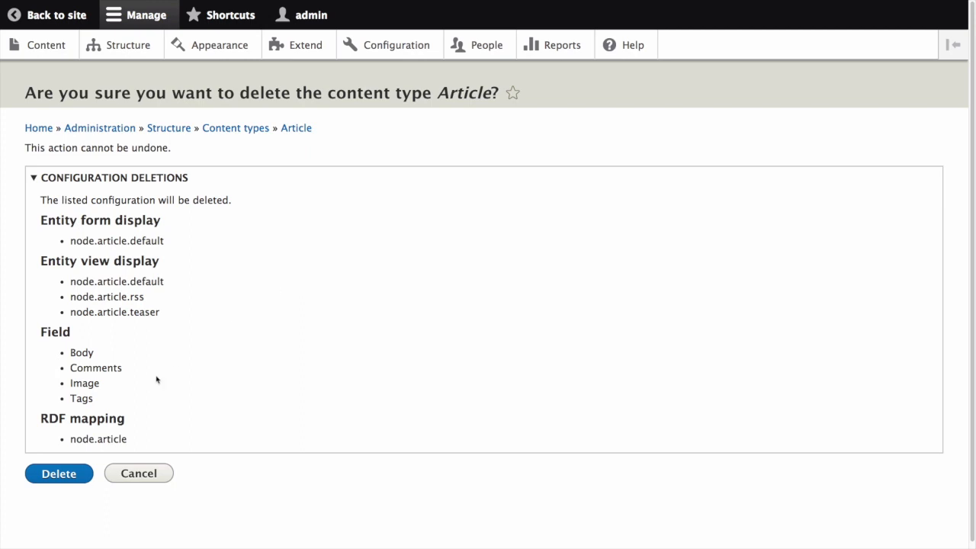
pyautogui.click(59, 473)
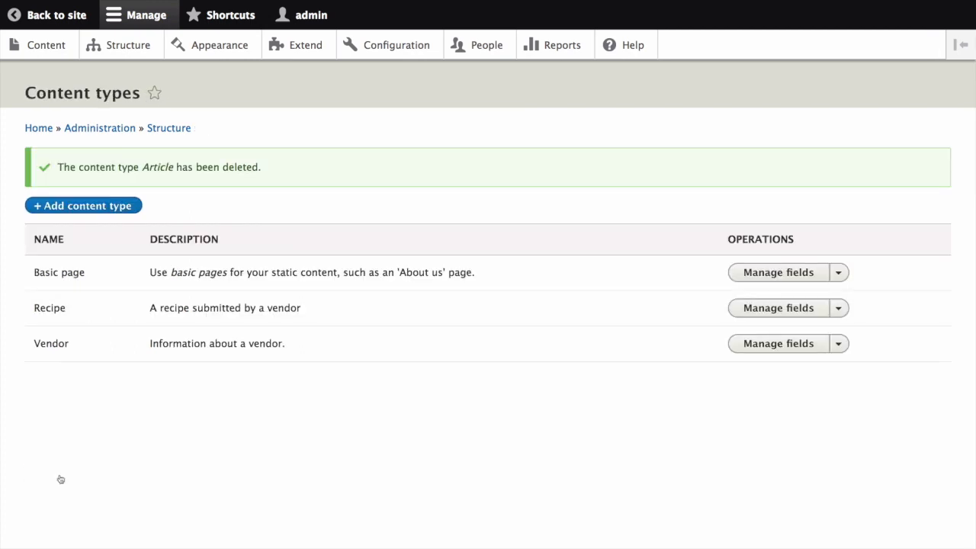